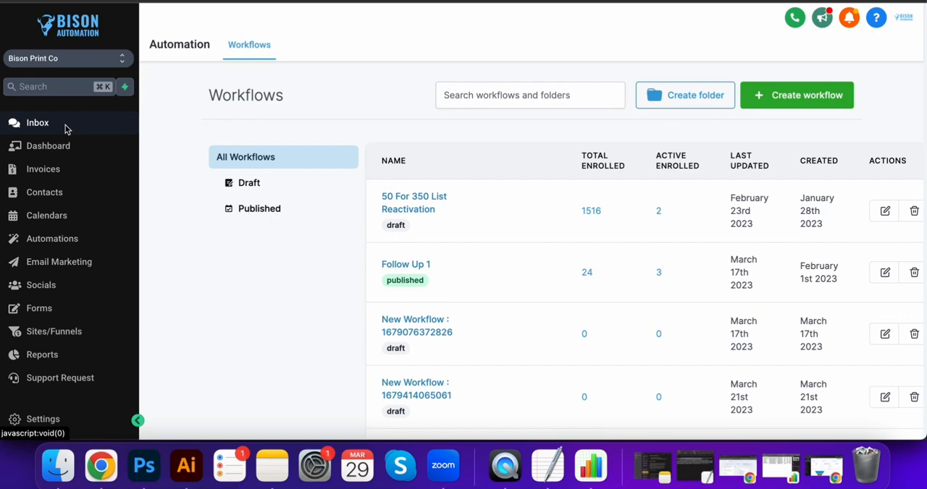
# Read the unread Instagram inbox conversation asking where to get blank tees.
pyautogui.click(38, 123)
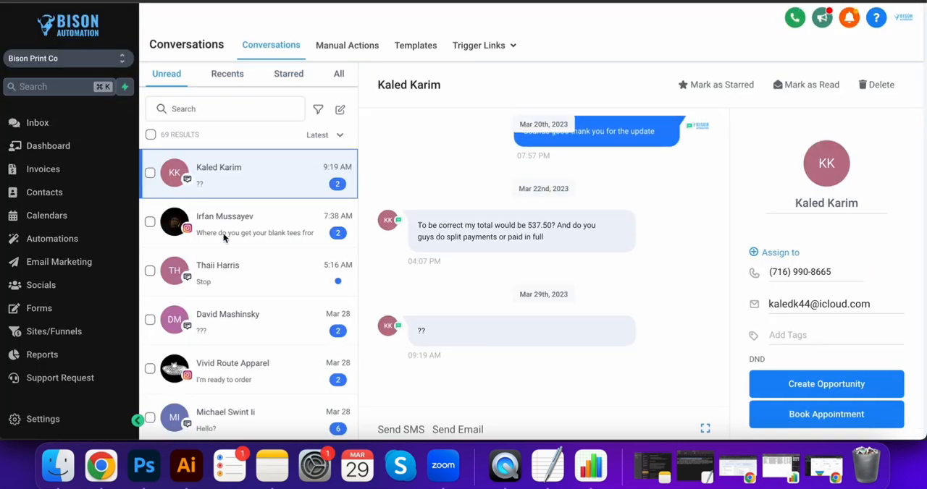
pyautogui.click(246, 225)
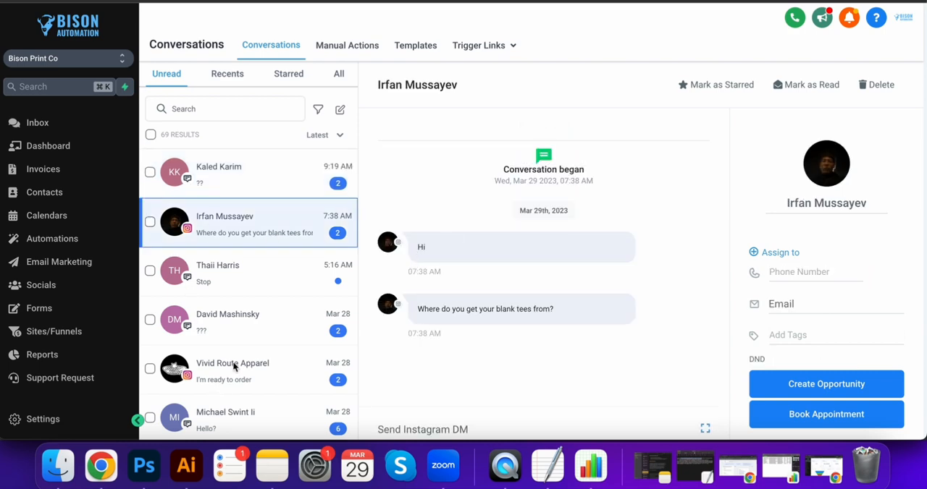
pyautogui.scroll(-3)
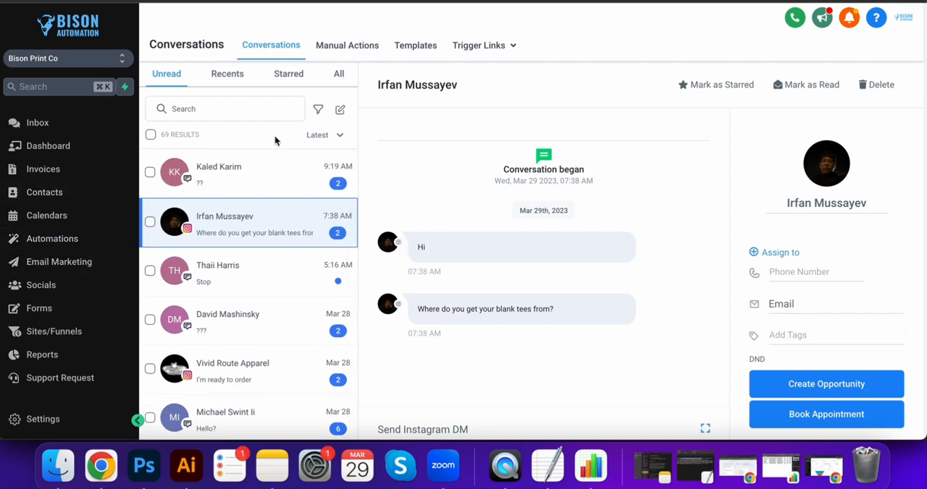
pyautogui.click(339, 73)
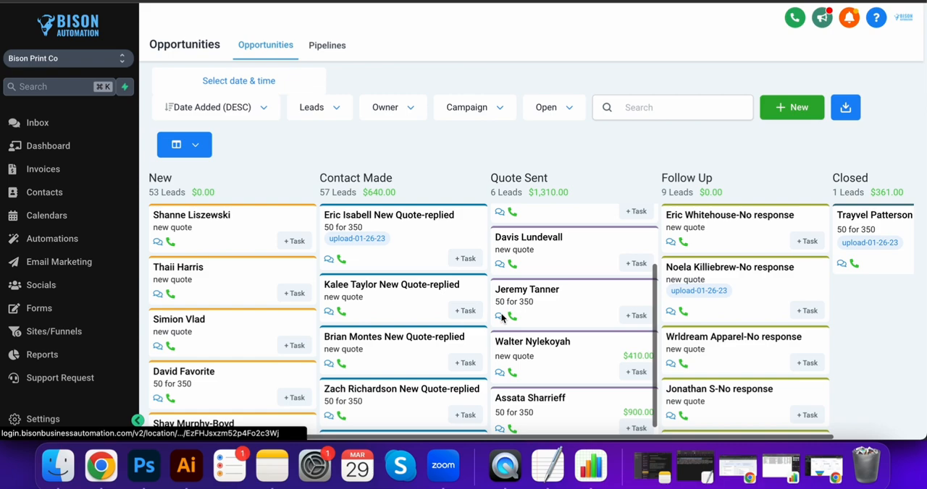
# Open an opportunity card's details on the pipeline board, then close it.
pyautogui.click(389, 215)
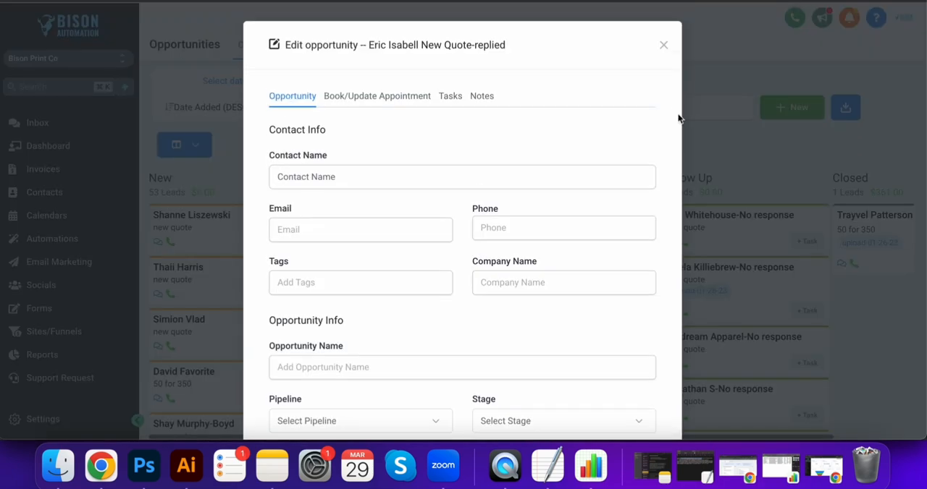
pyautogui.click(481, 95)
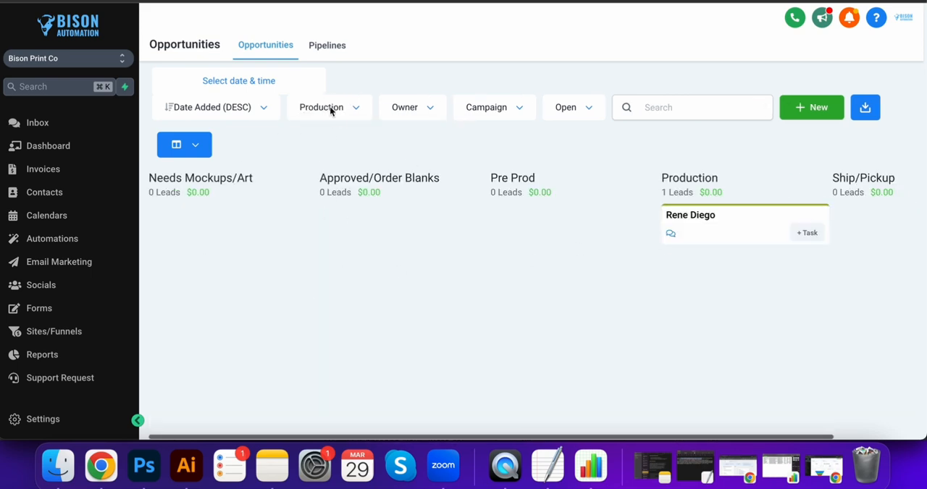
# View the Leads and Production pipelines, cancelling a new-pipeline form without saving.
pyautogui.click(327, 45)
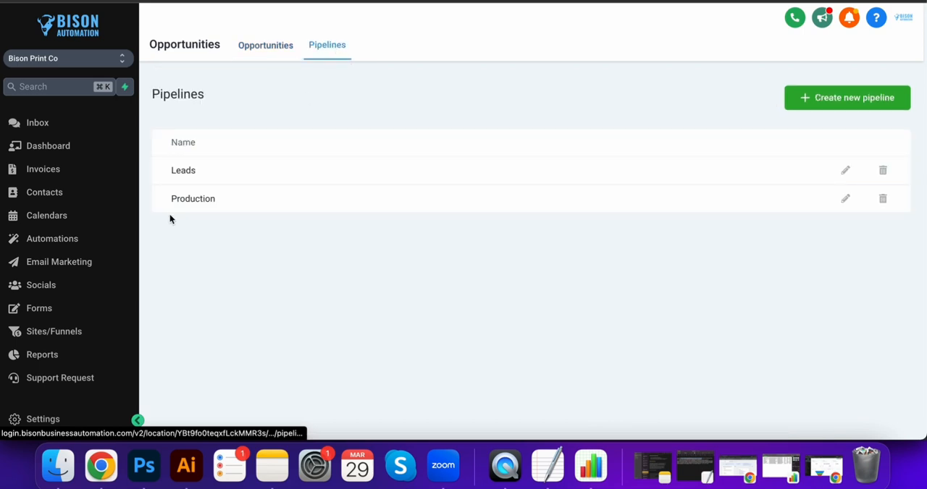
pyautogui.click(846, 98)
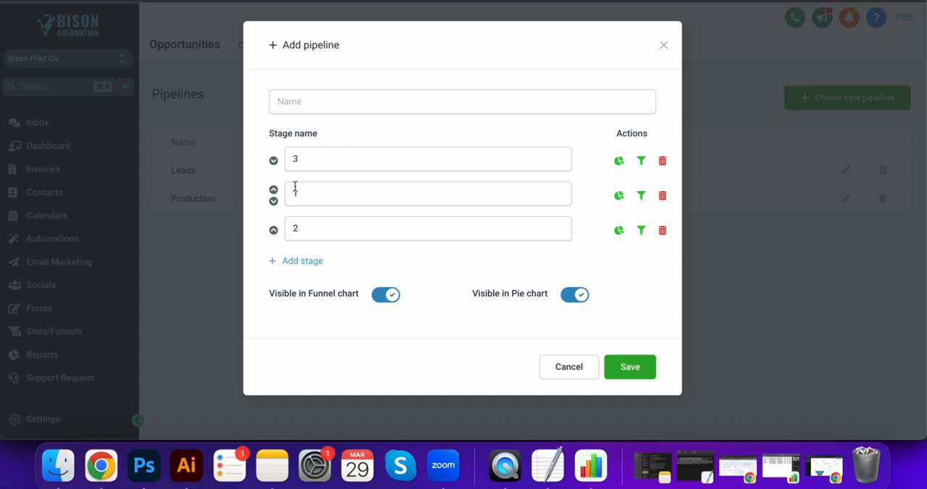
pyautogui.click(568, 367)
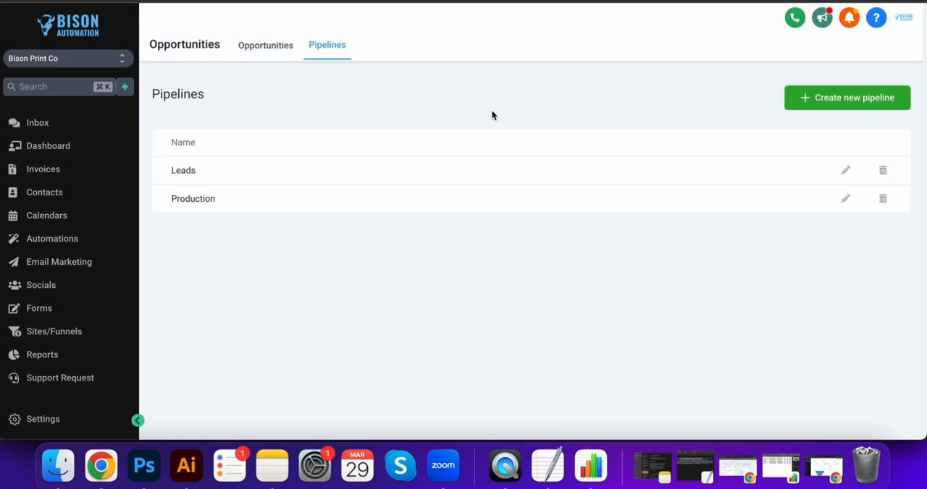
pyautogui.click(42, 169)
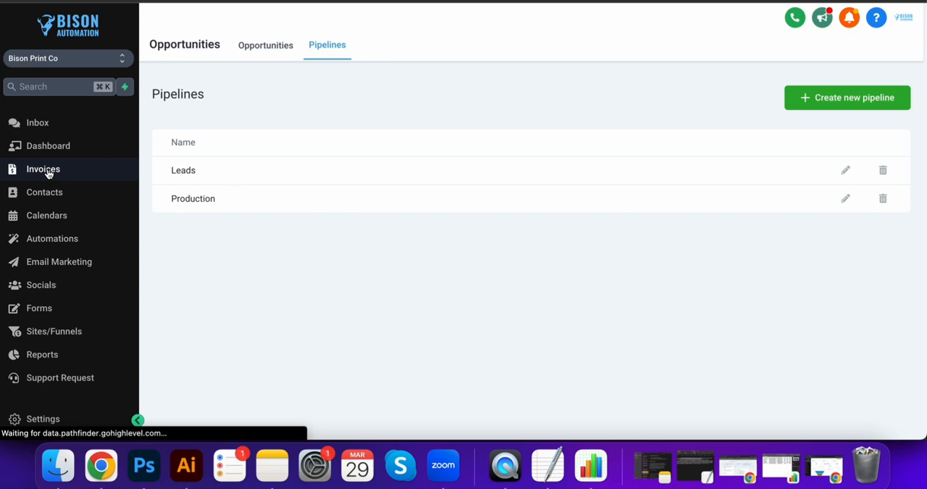
# From Invoices, browse the Authorize.net, Stripe and PayPal gateway integration forms.
pyautogui.click(42, 169)
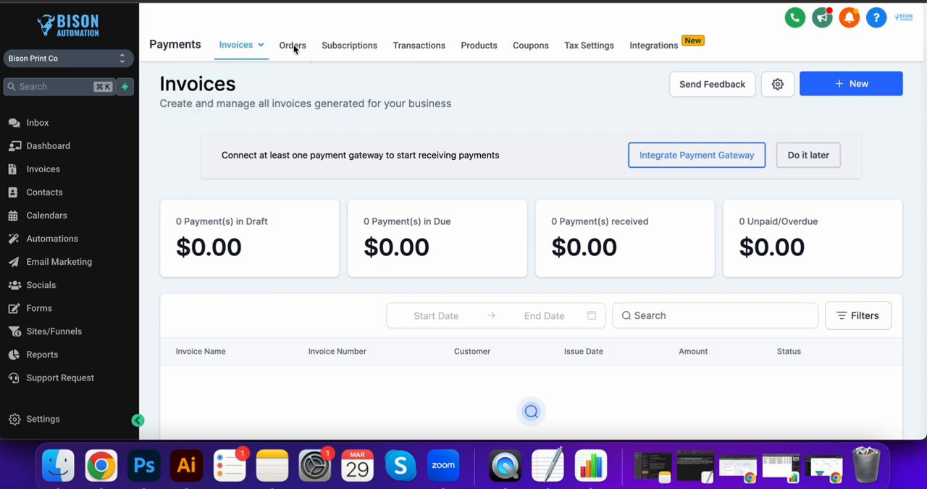
pyautogui.moveTo(479, 45)
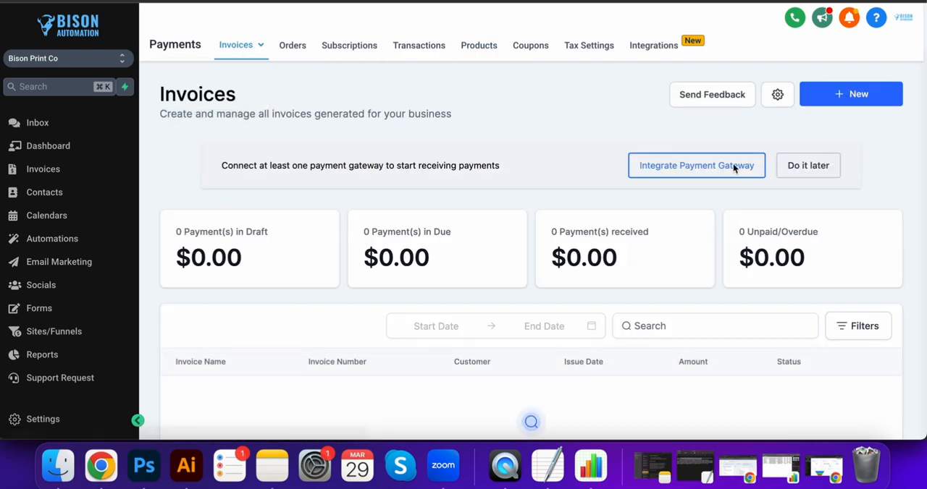
pyautogui.click(696, 165)
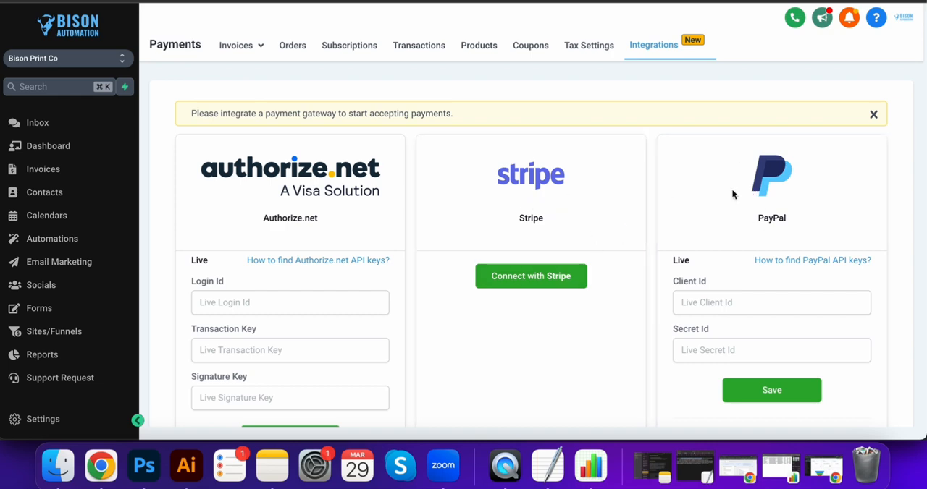
pyautogui.scroll(-3)
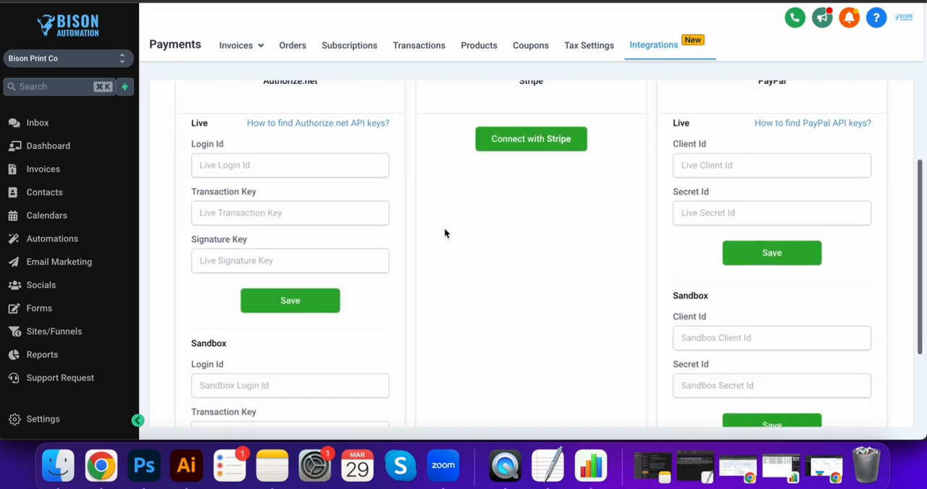
pyautogui.scroll(3)
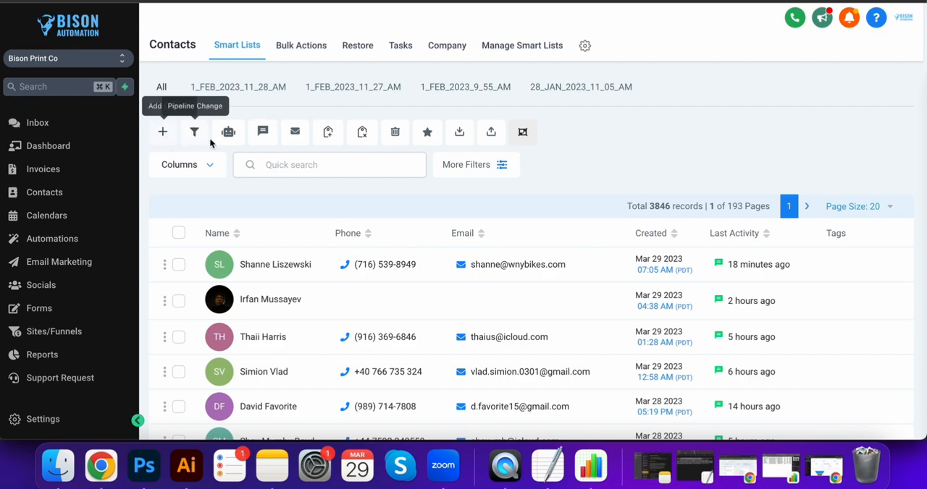
pyautogui.moveTo(362, 132)
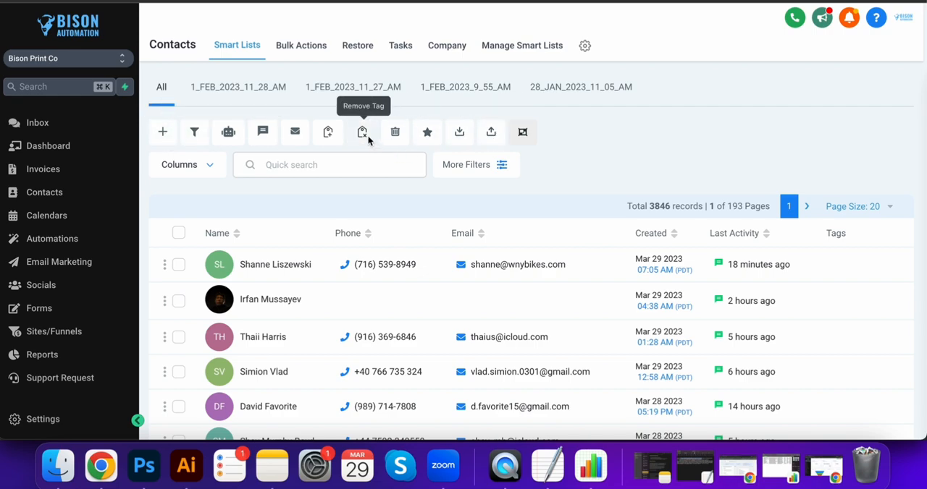
pyautogui.moveTo(45, 305)
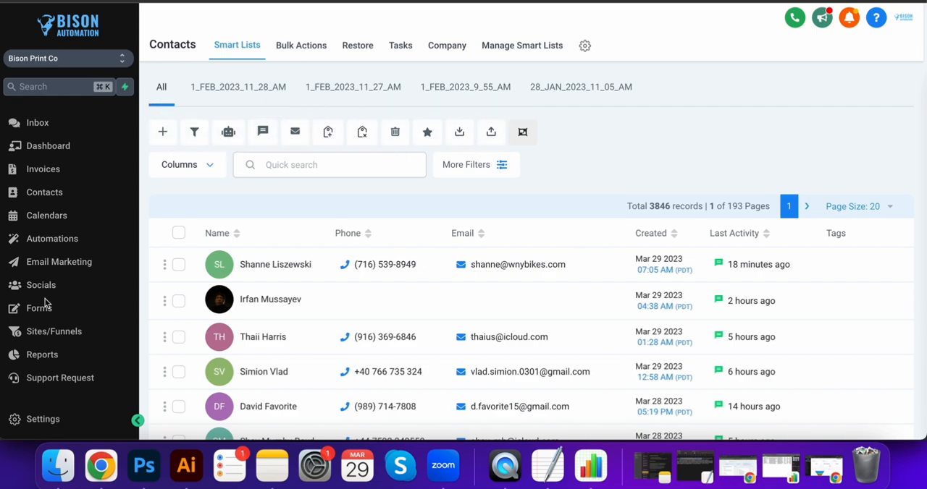
# Scroll through the 3,846-record contacts smart list and go to Calendars.
pyautogui.scroll(-3)
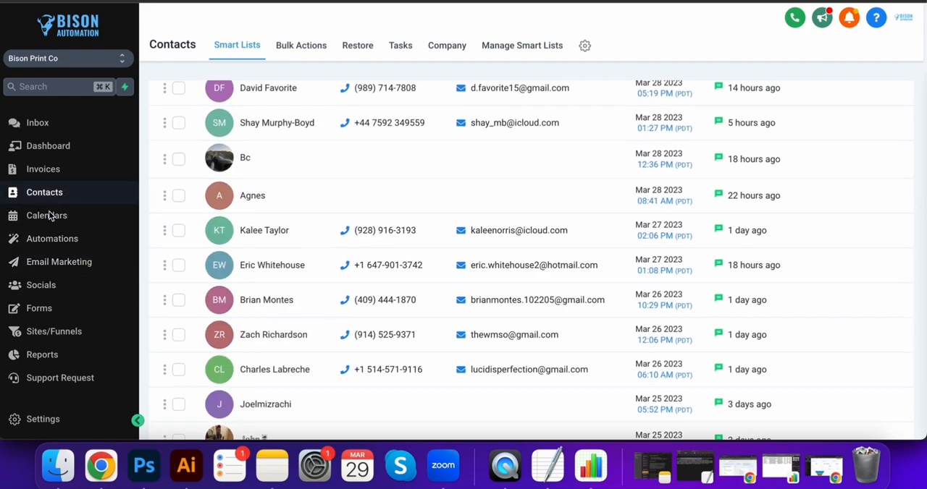
pyautogui.click(46, 215)
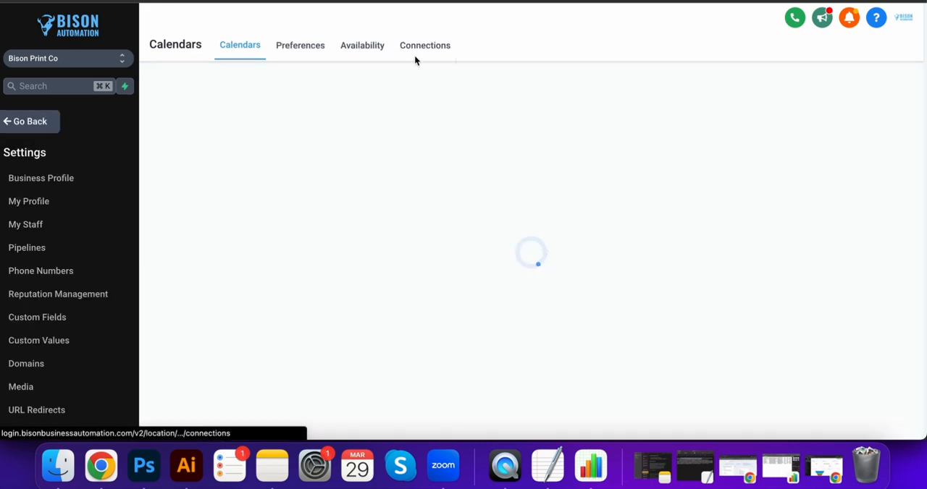
# Check the Google and Outlook calendar connections, then open Automations.
pyautogui.click(425, 45)
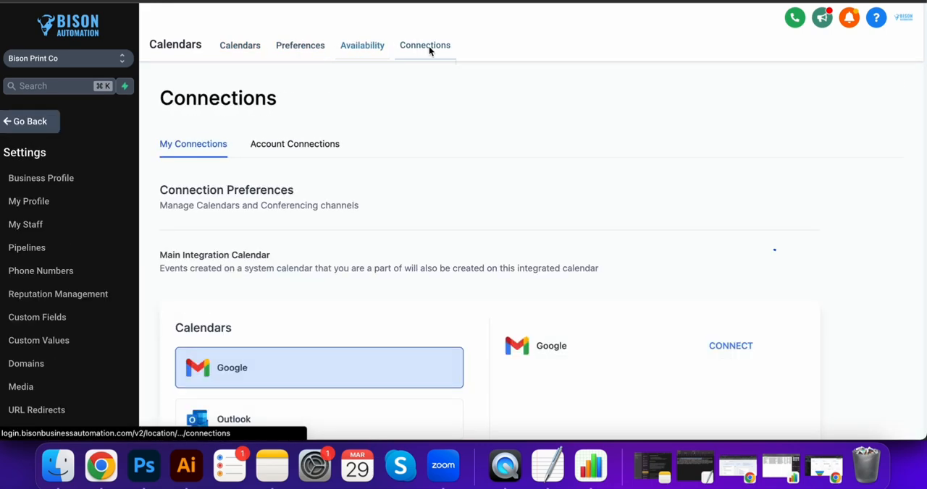
pyautogui.click(239, 45)
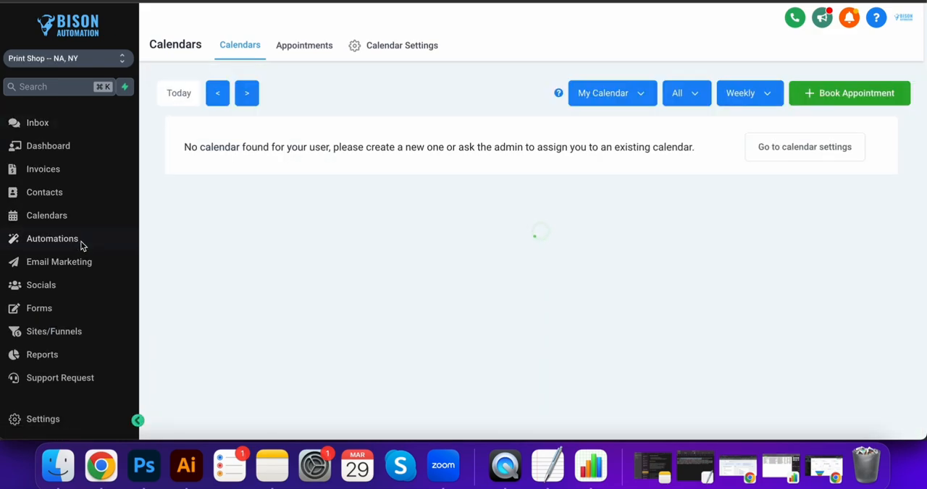
pyautogui.click(52, 238)
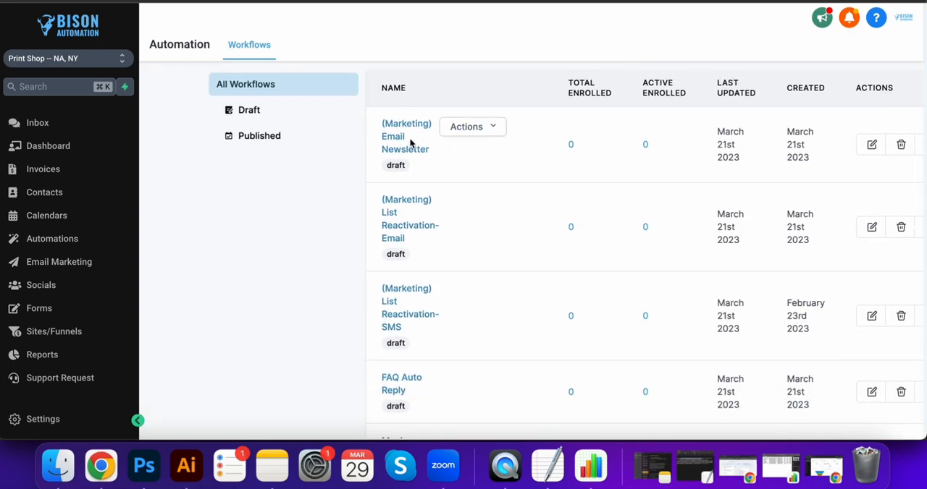
pyautogui.scroll(-3)
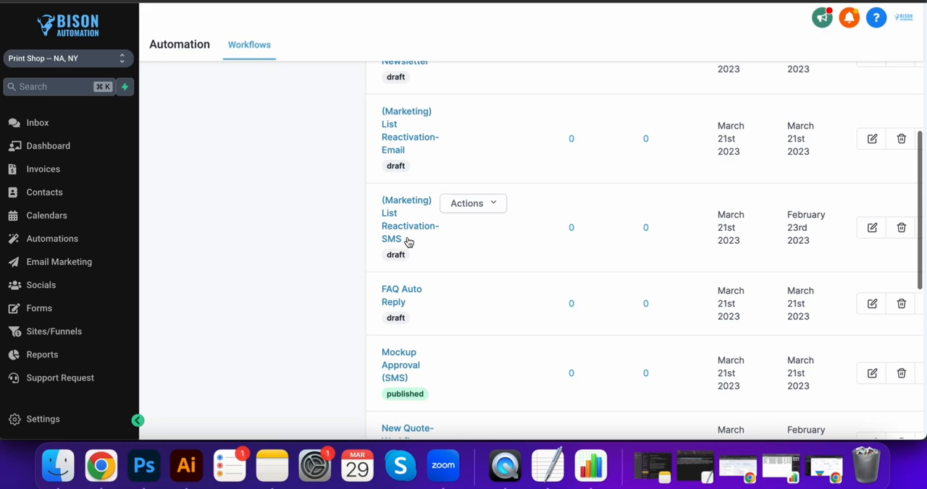
pyautogui.scroll(-3)
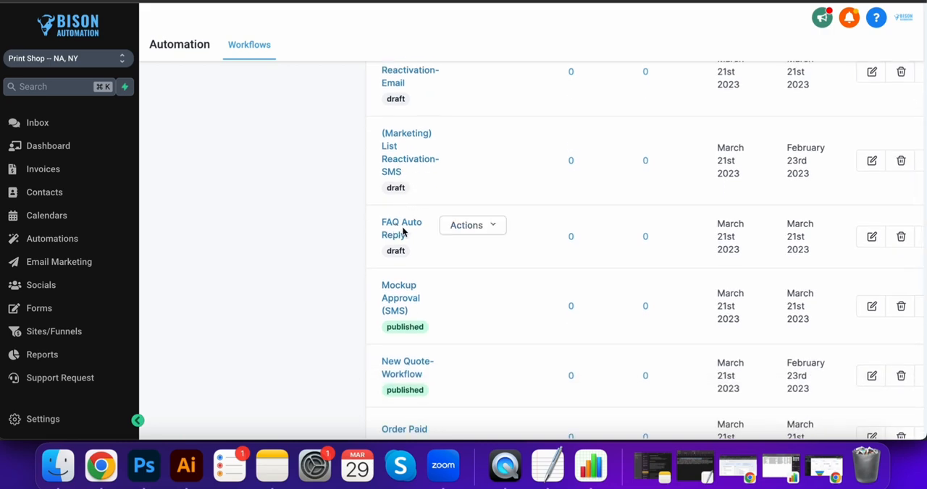
pyautogui.click(399, 298)
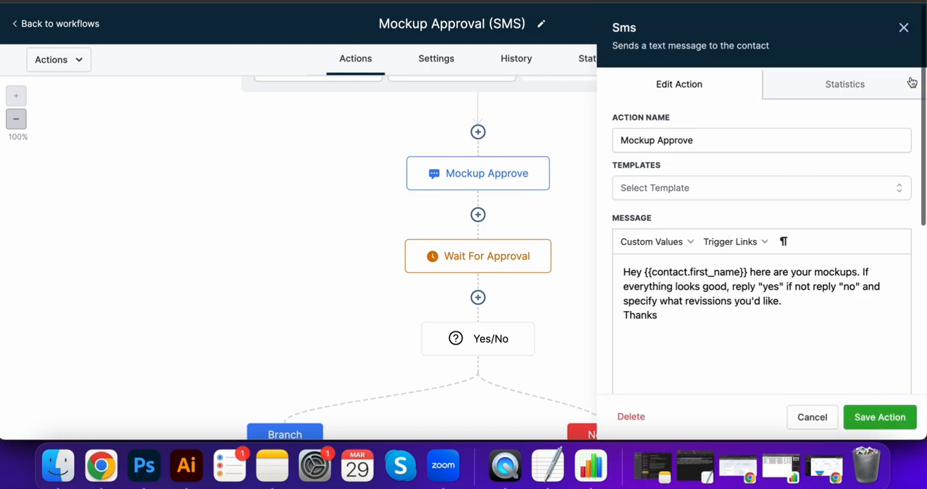
pyautogui.click(903, 28)
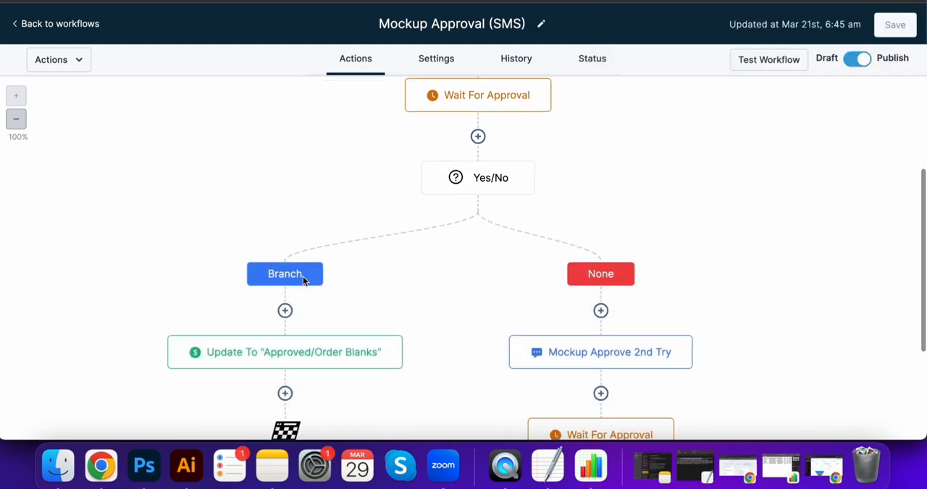
pyautogui.scroll(-3)
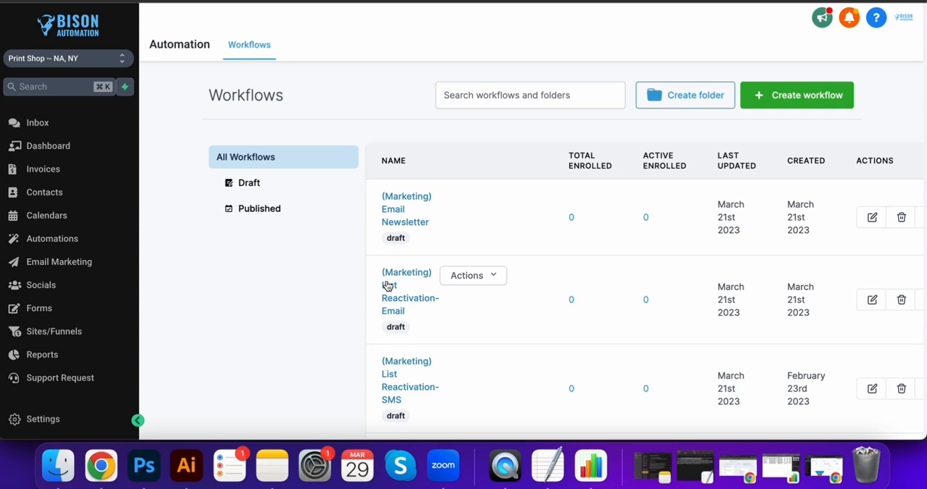
# Open New Quote-Workflow and view its form-submitted trigger settings.
pyautogui.scroll(-3)
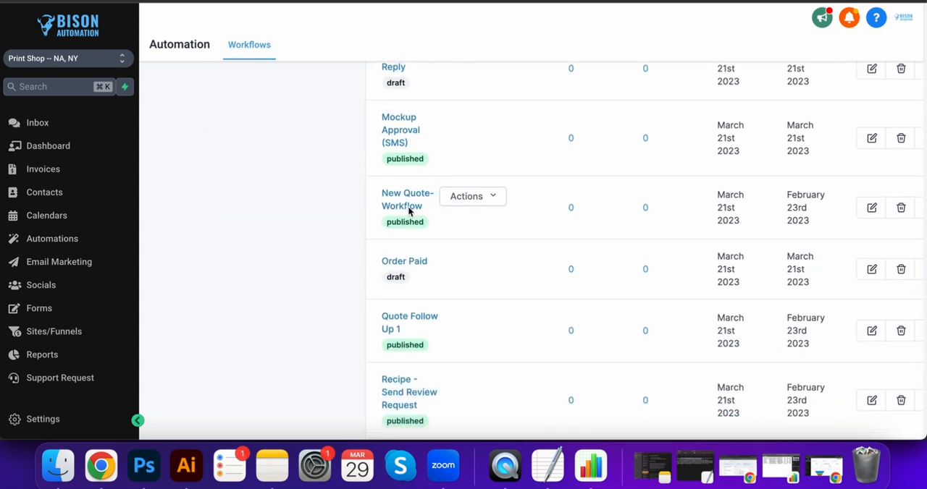
pyautogui.click(407, 199)
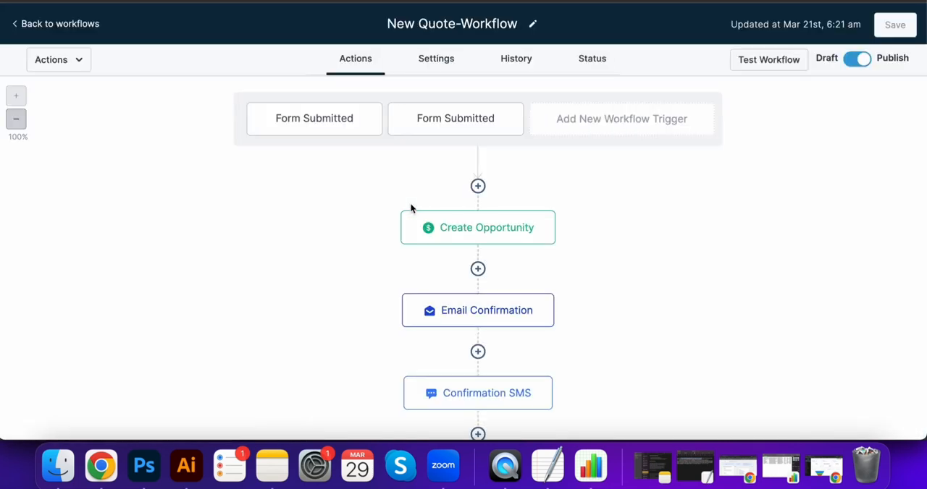
pyautogui.click(454, 119)
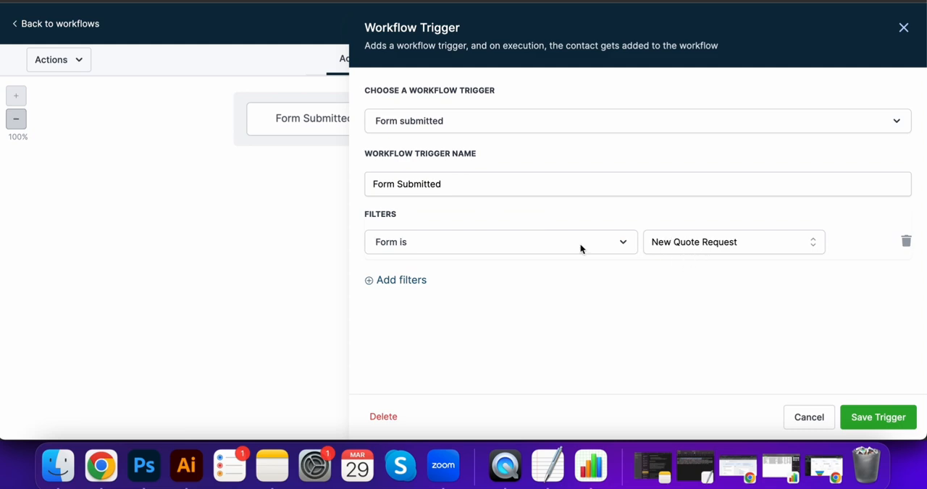
pyautogui.click(877, 417)
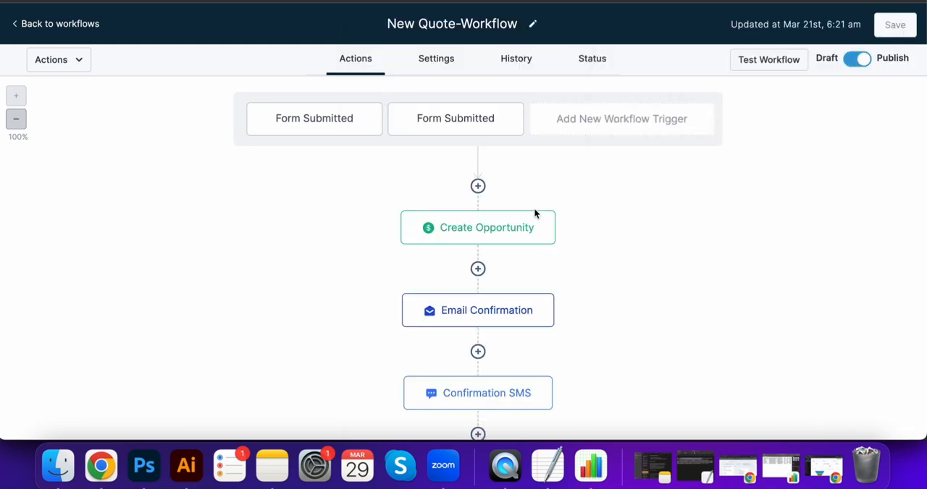
# Inspect the Create Opportunity and Intro SMS steps, then scroll the reply branches.
pyautogui.click(478, 227)
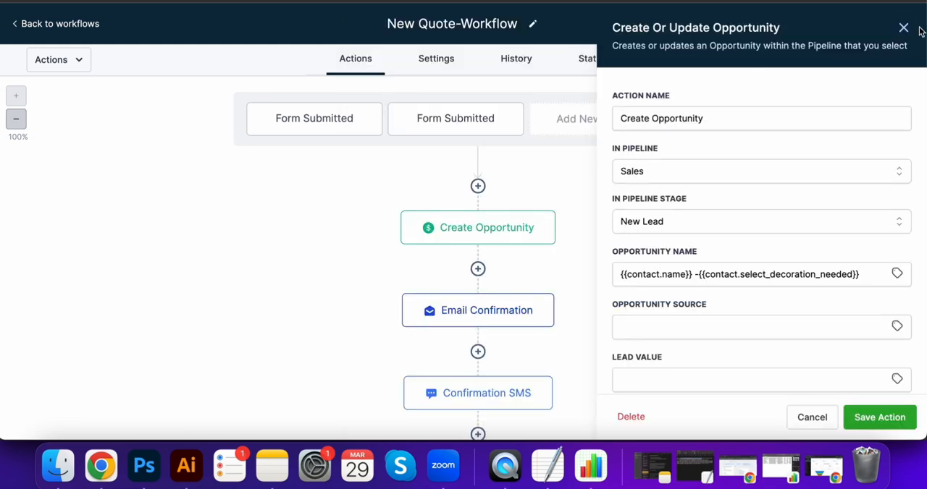
pyautogui.click(903, 28)
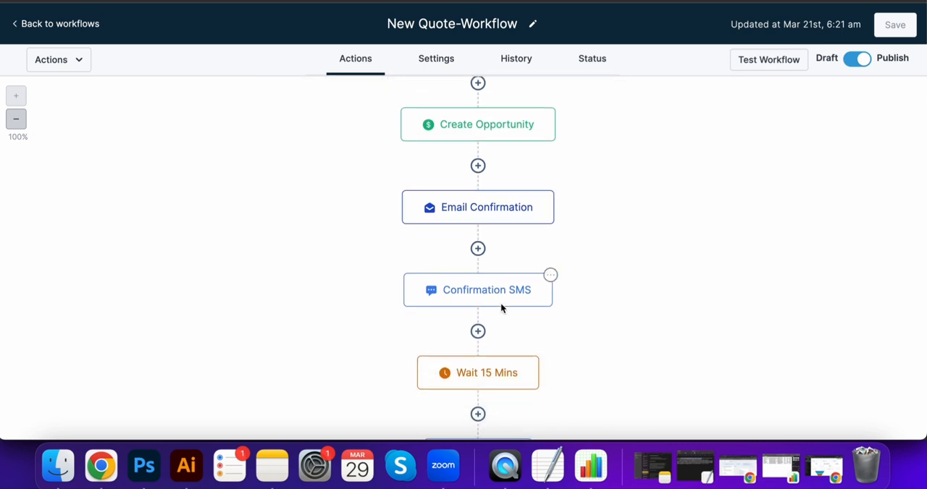
pyautogui.click(477, 290)
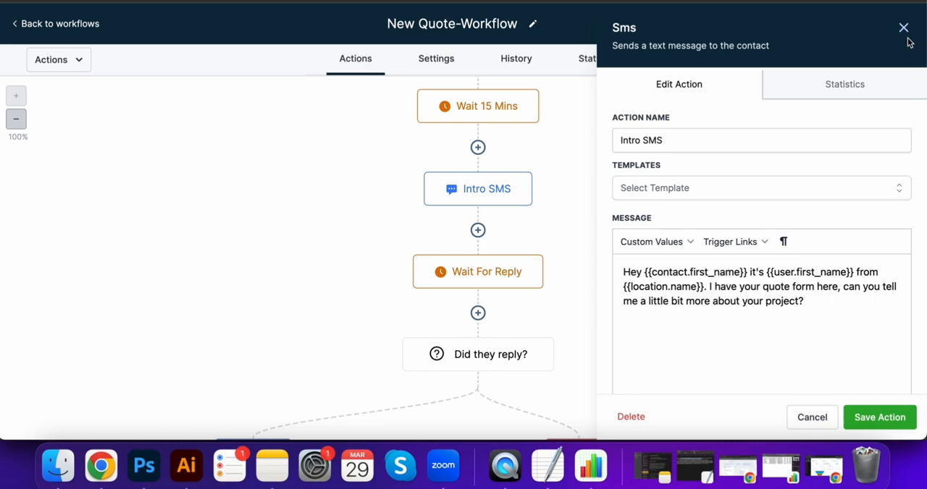
pyautogui.click(904, 27)
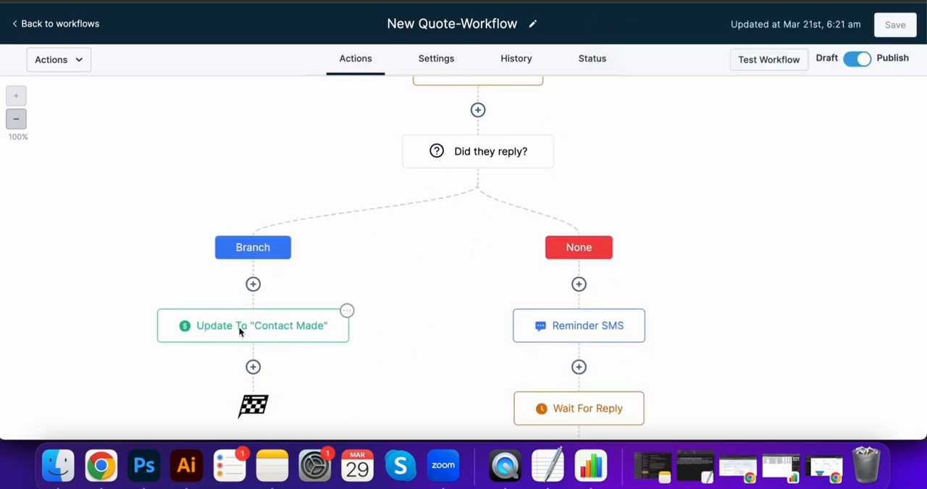
pyautogui.scroll(-3)
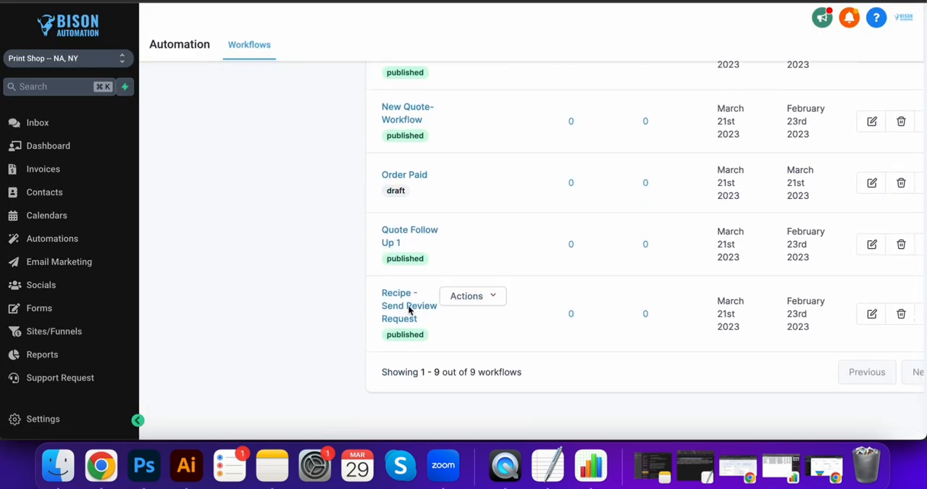
# View Recipe - Send Review Request's Pipeline Stage Changed trigger and action list.
pyautogui.click(409, 299)
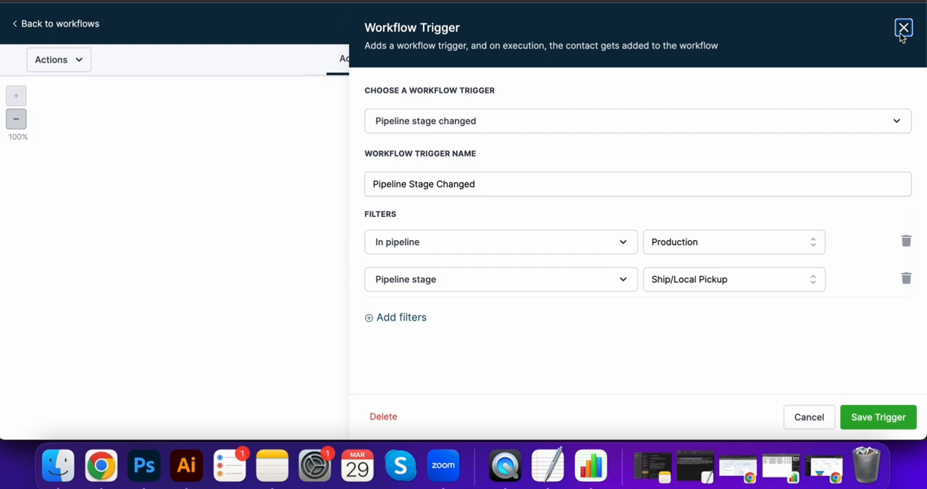
pyautogui.click(902, 27)
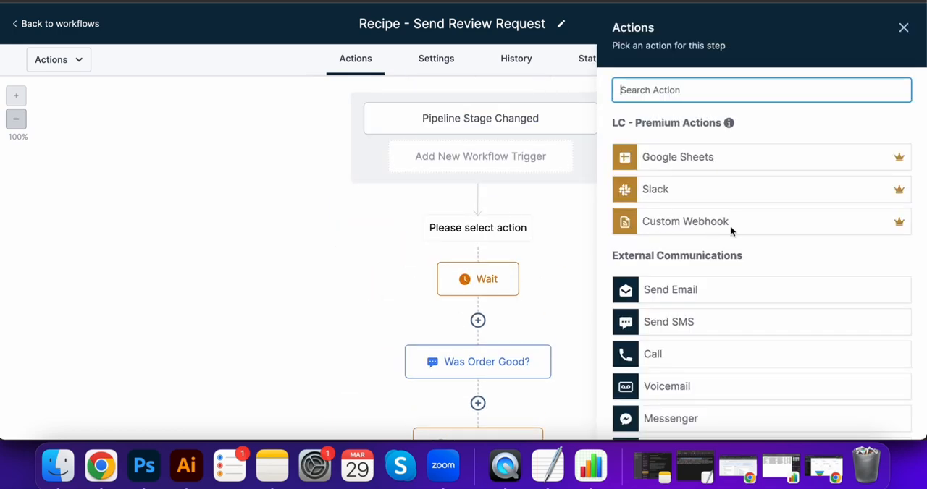
pyautogui.click(684, 220)
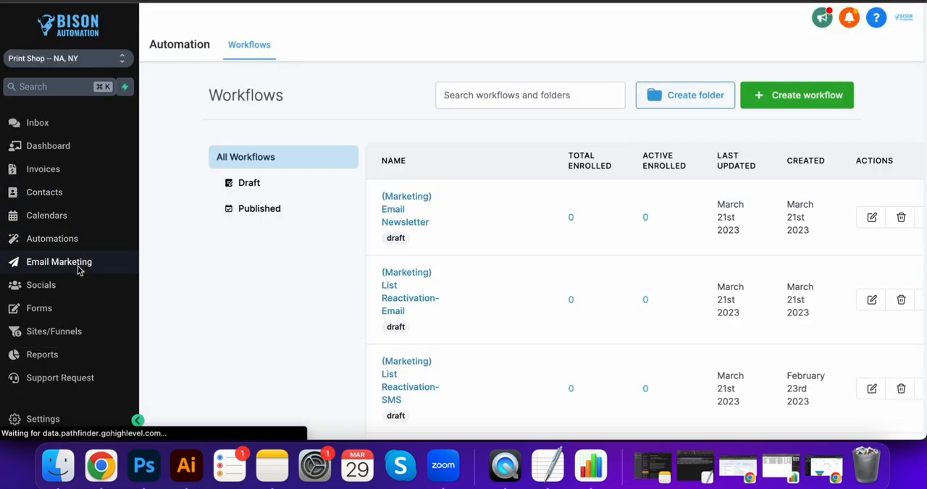
# Open the Marketing Social Planner page for connecting social accounts.
pyautogui.click(58, 261)
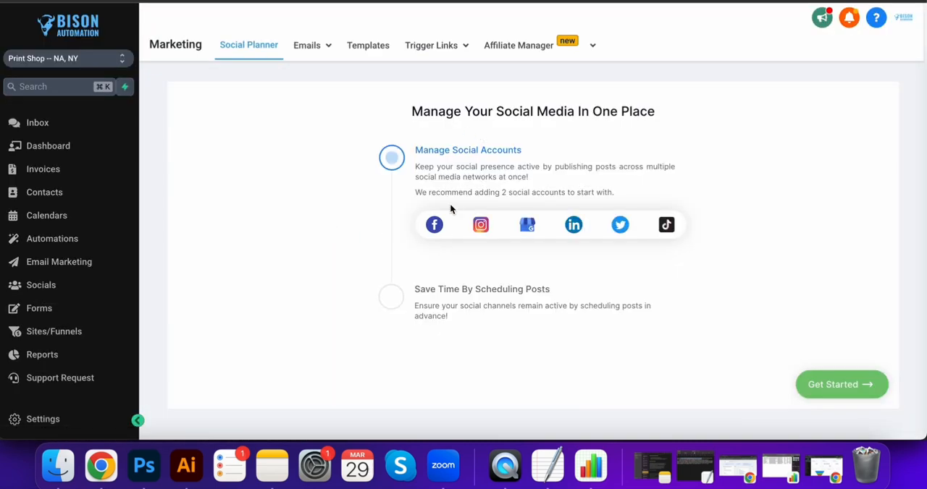
pyautogui.moveTo(404, 243)
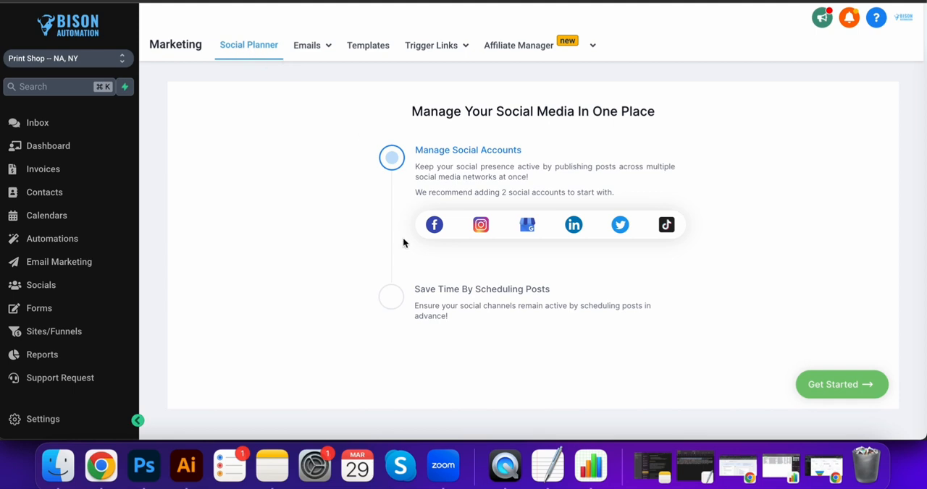
pyautogui.moveTo(54, 331)
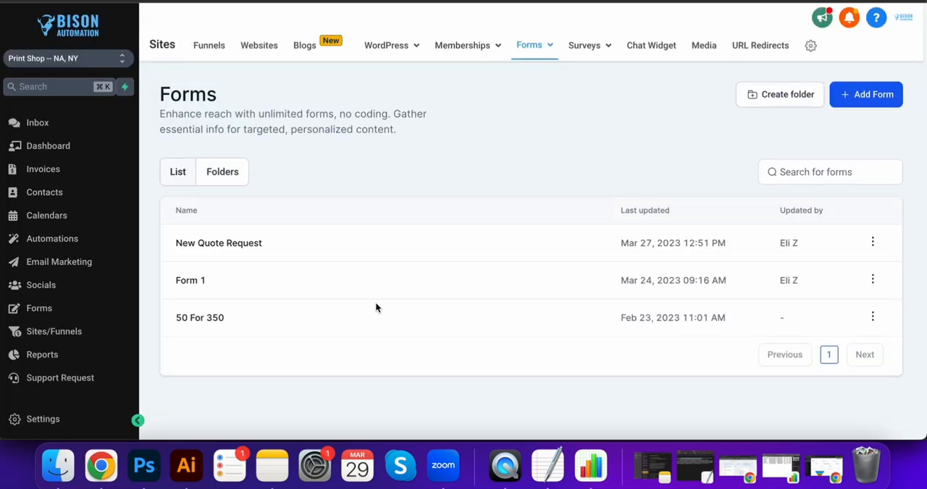
# Scroll through New Quote Request's fields and view its Integrate Form embed options.
pyautogui.click(219, 243)
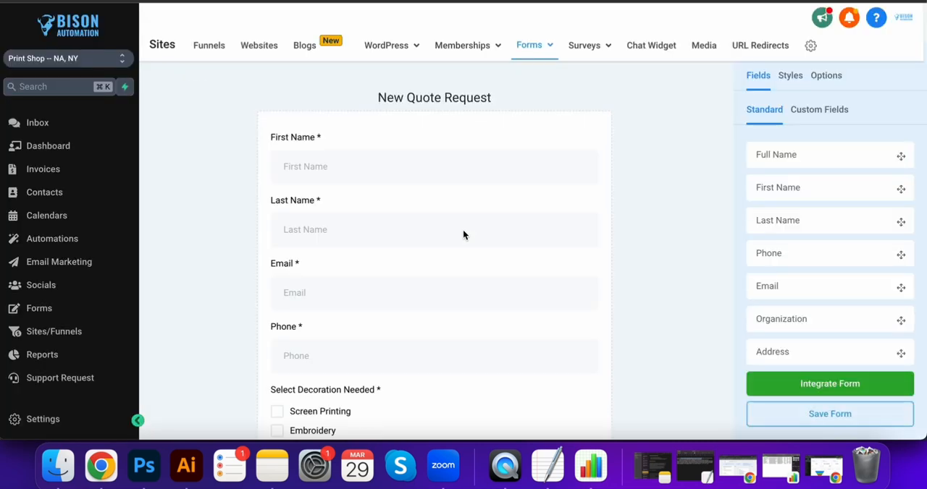
pyautogui.scroll(-3)
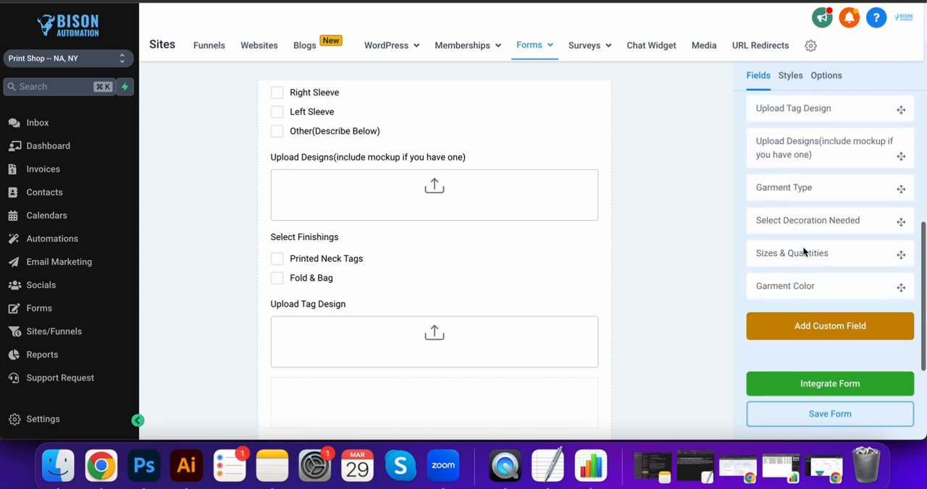
pyautogui.click(829, 383)
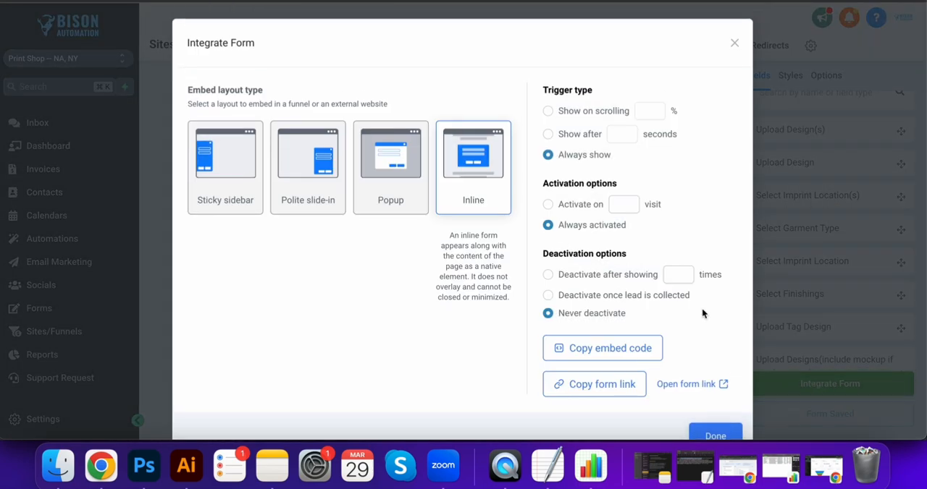
pyautogui.moveTo(602, 350)
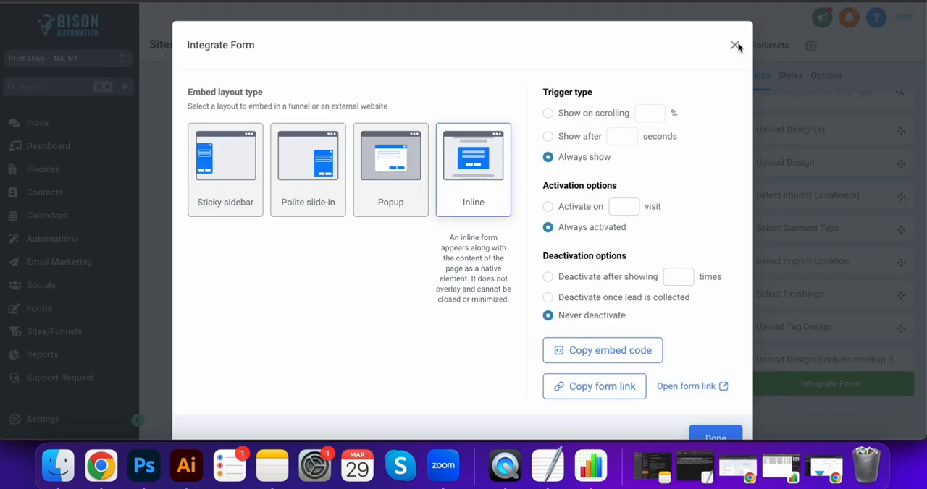
pyautogui.click(735, 46)
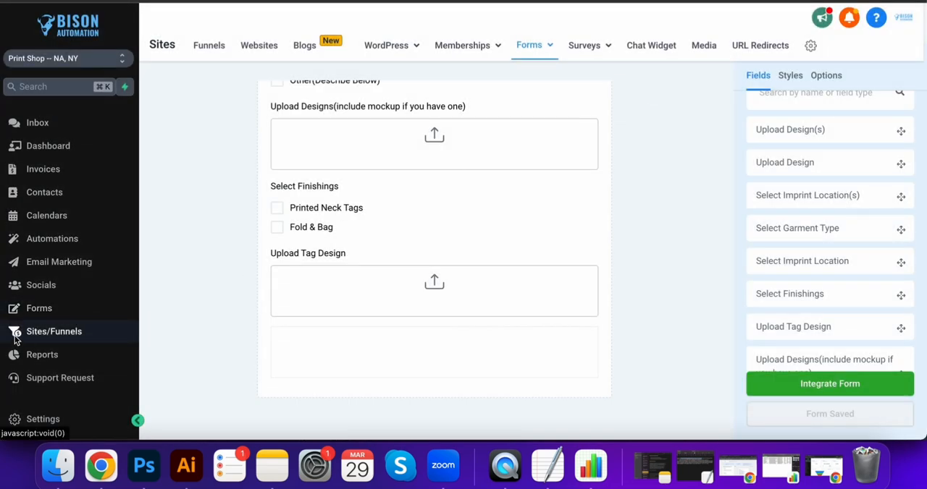
# Open the Print Shop Funnel Template's landing page from the funnels list and scroll through it.
pyautogui.click(54, 331)
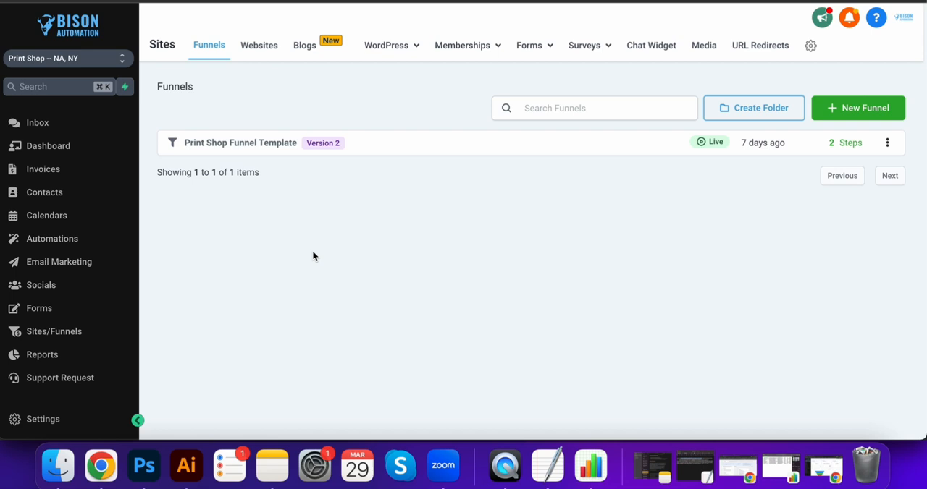
pyautogui.moveTo(858, 108)
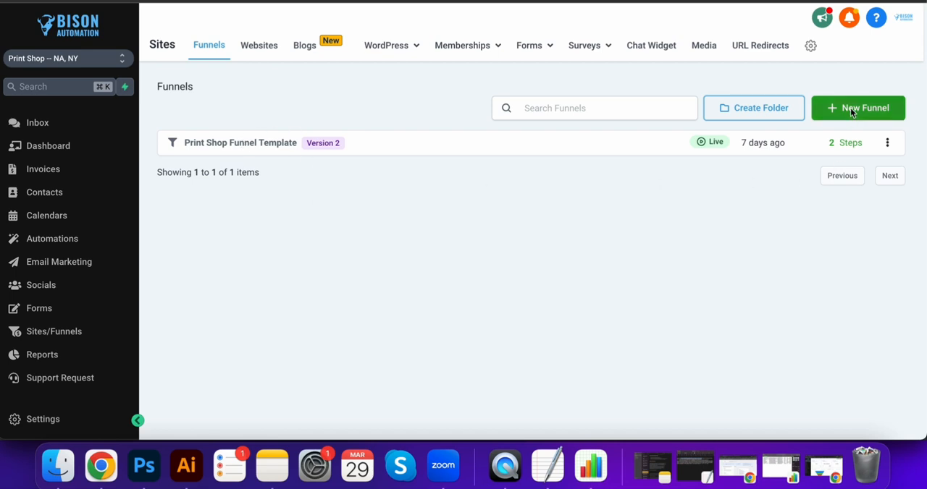
pyautogui.click(240, 142)
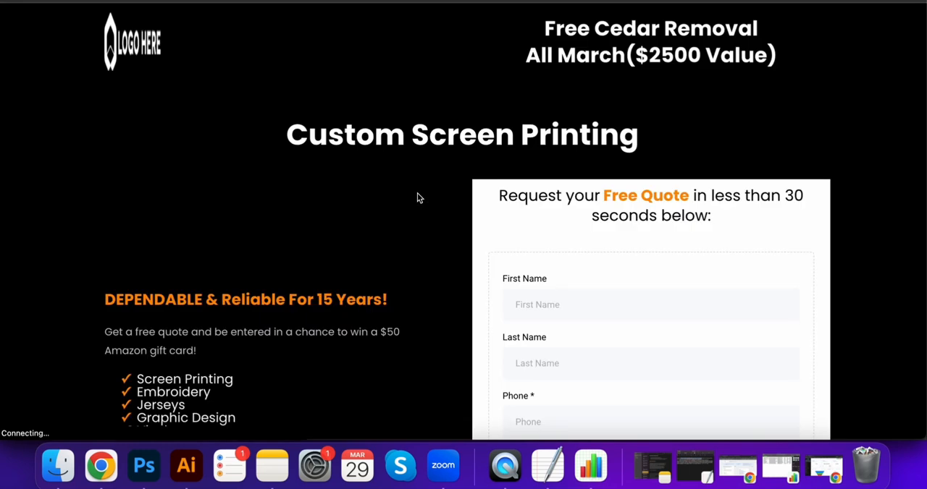
pyautogui.scroll(-3)
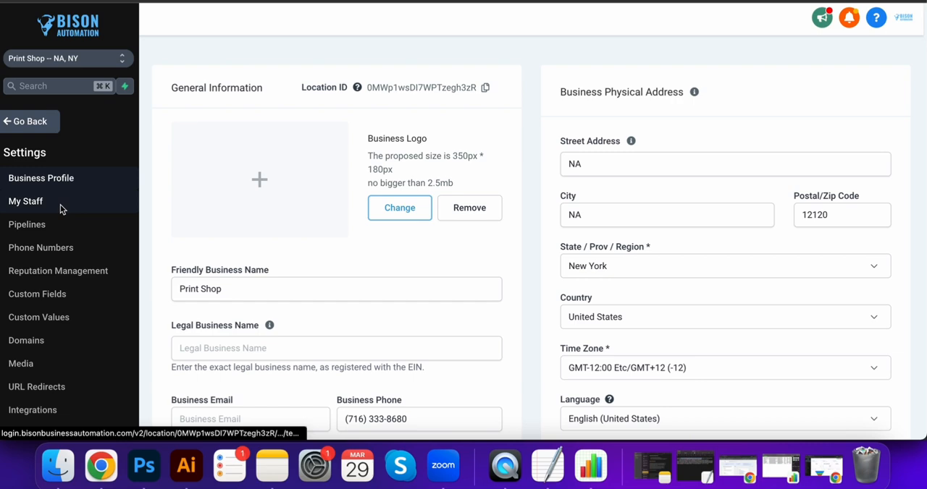
# Browse My Staff, Phone Numbers, Email Services and Business Profile, ending on Integrations.
pyautogui.click(25, 201)
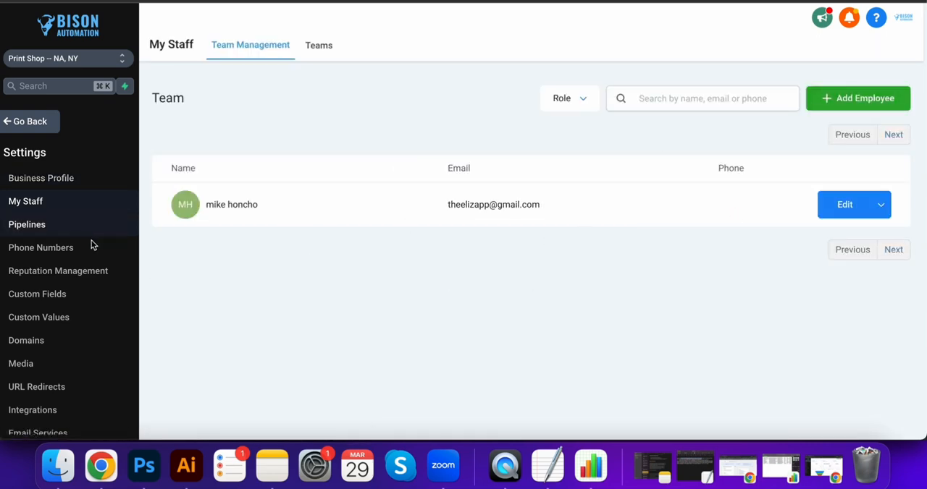
pyautogui.click(41, 248)
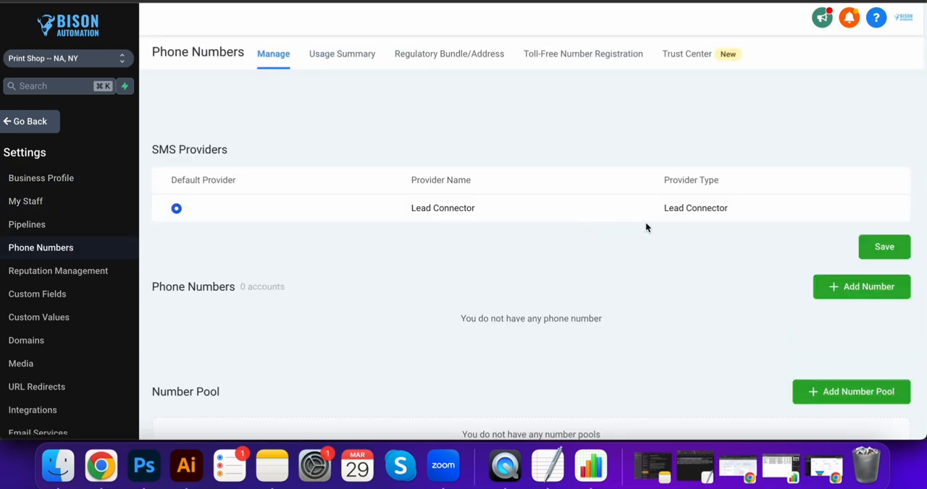
pyautogui.moveTo(58, 271)
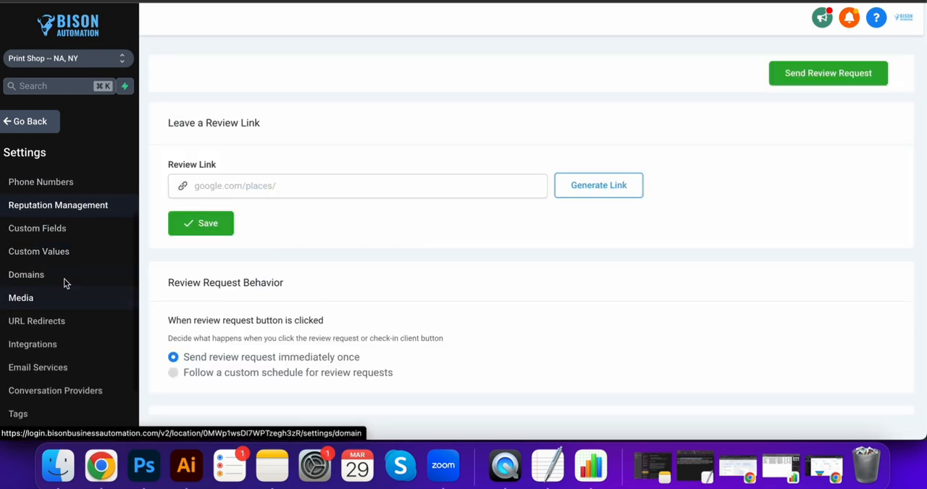
pyautogui.click(37, 367)
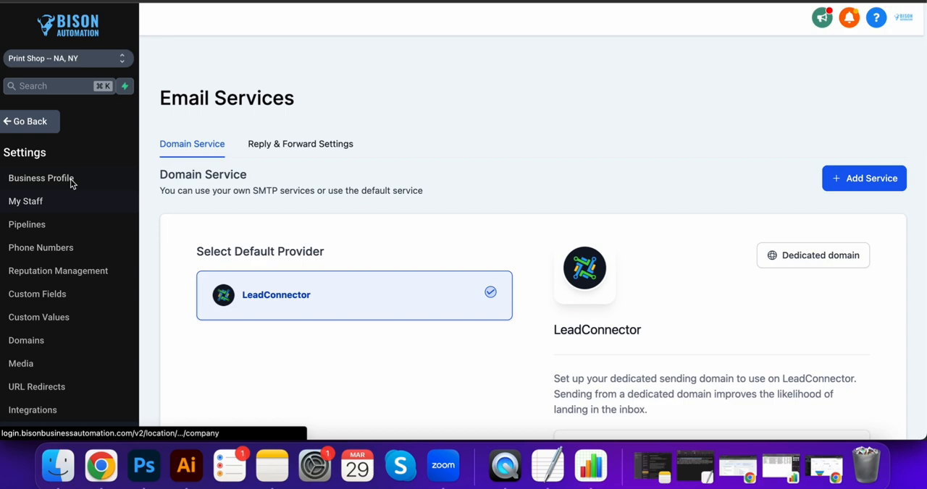
pyautogui.click(41, 178)
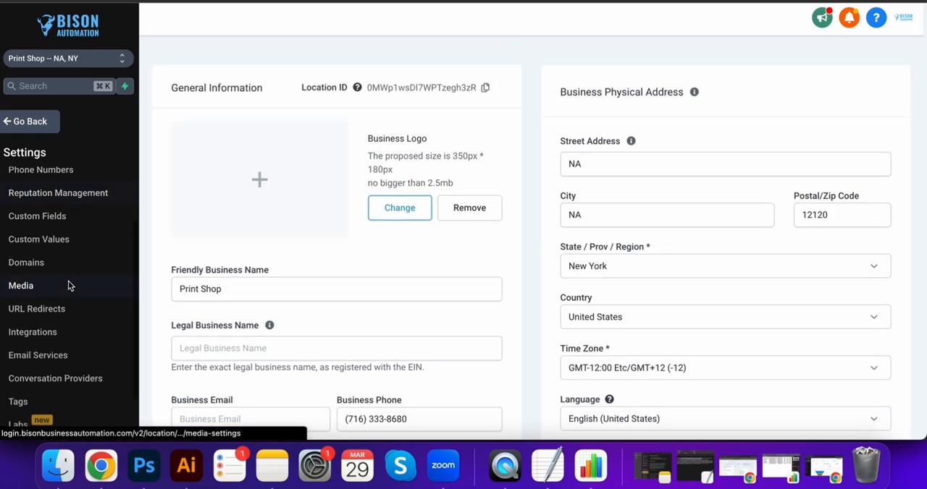
pyautogui.click(33, 331)
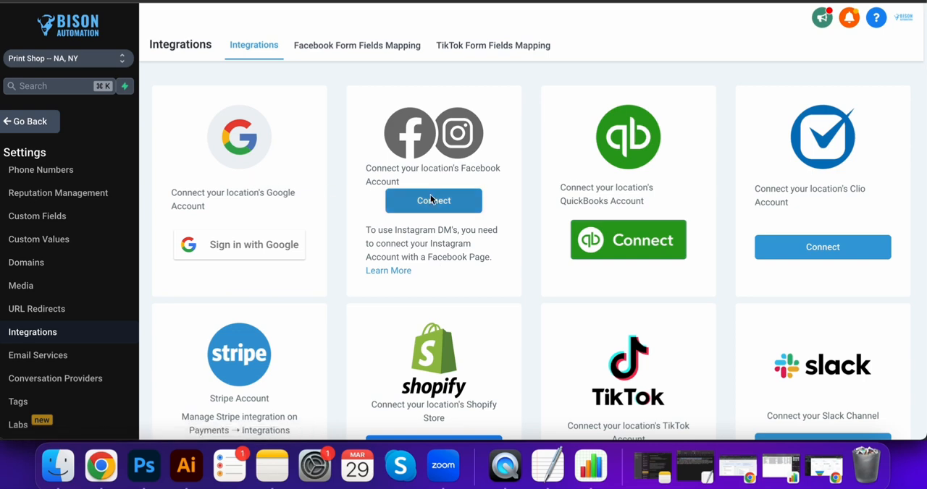
pyautogui.click(356, 45)
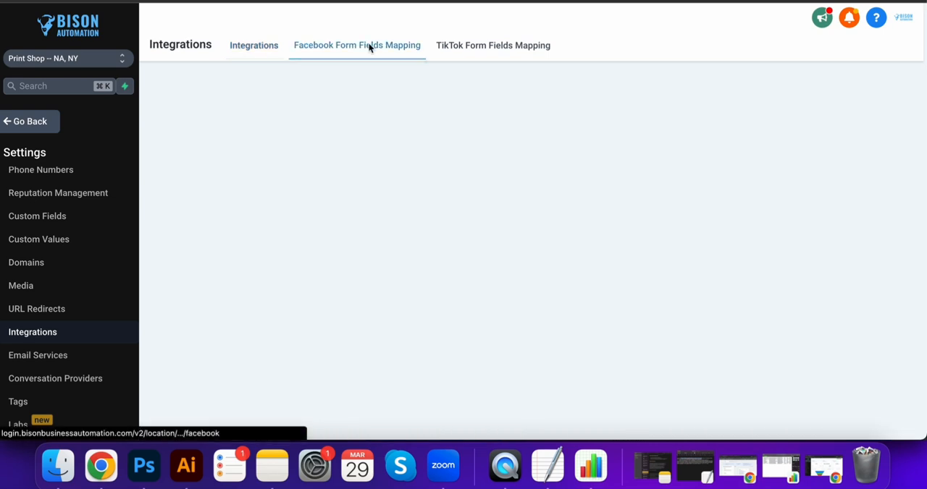
pyautogui.click(492, 45)
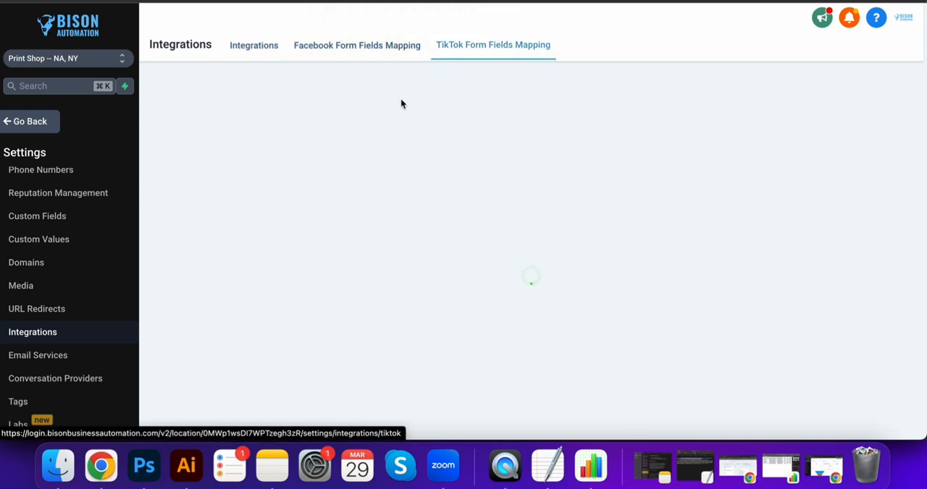
pyautogui.click(254, 45)
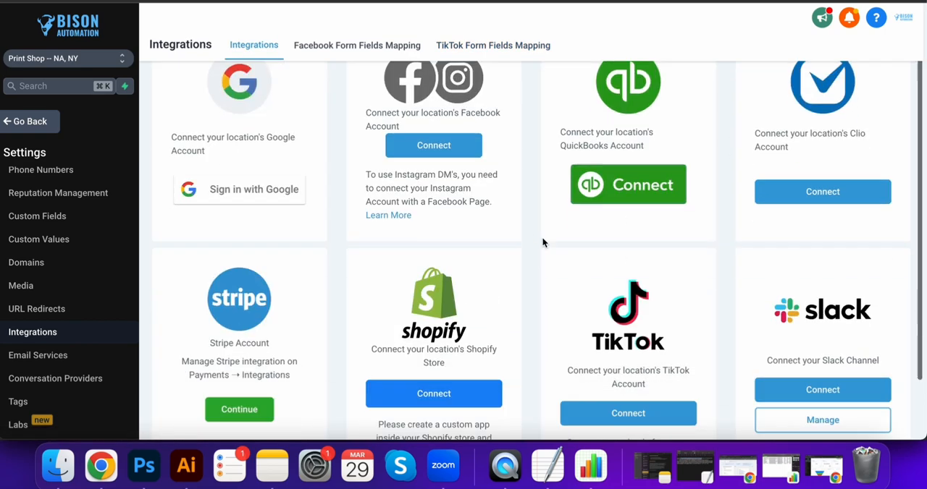